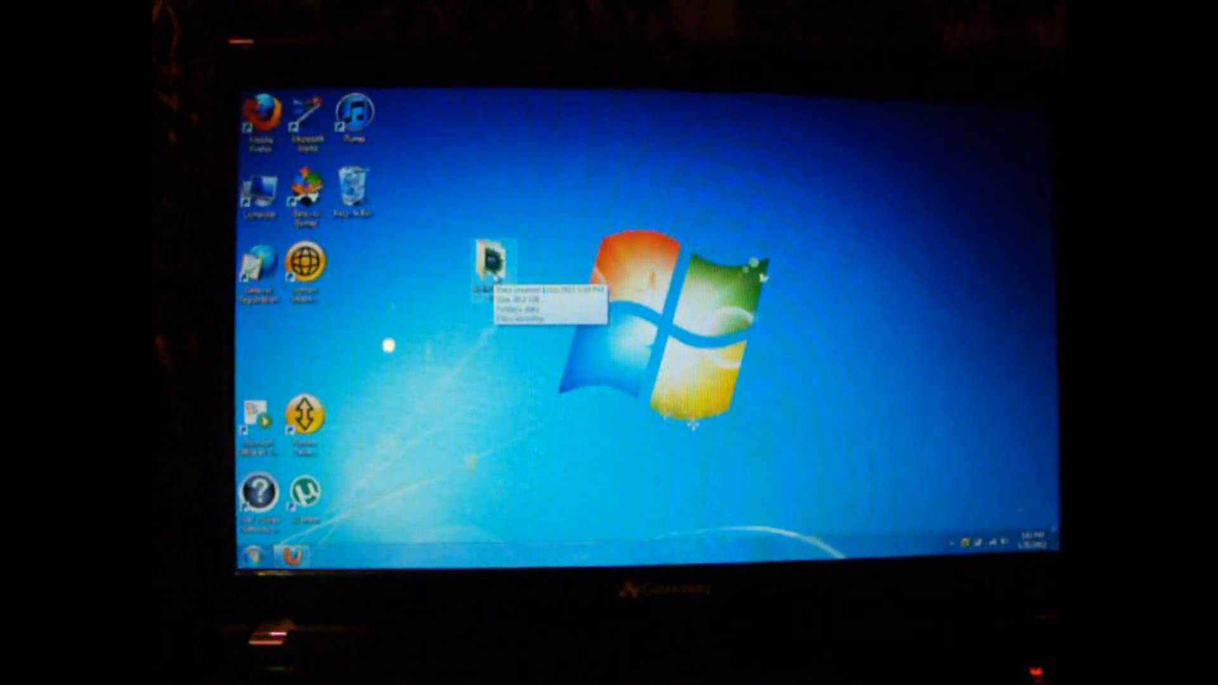
Open the absinthe folder on the desktop to show its data folder and absinthe application
double_click(488, 264)
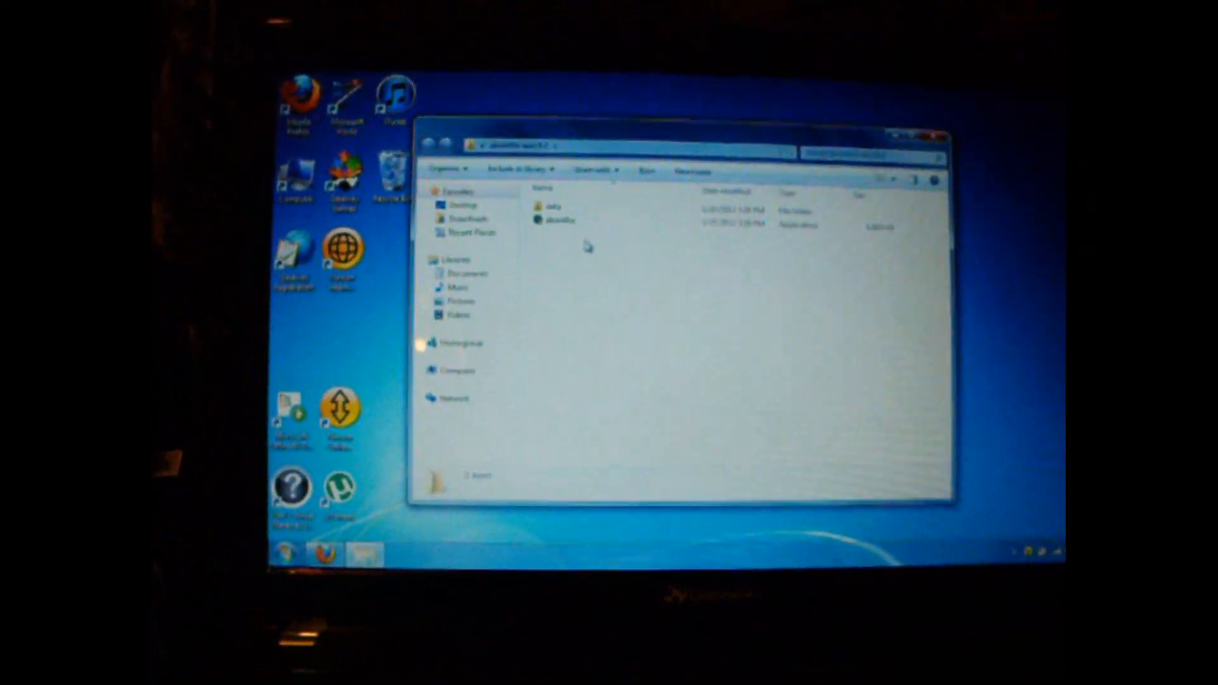